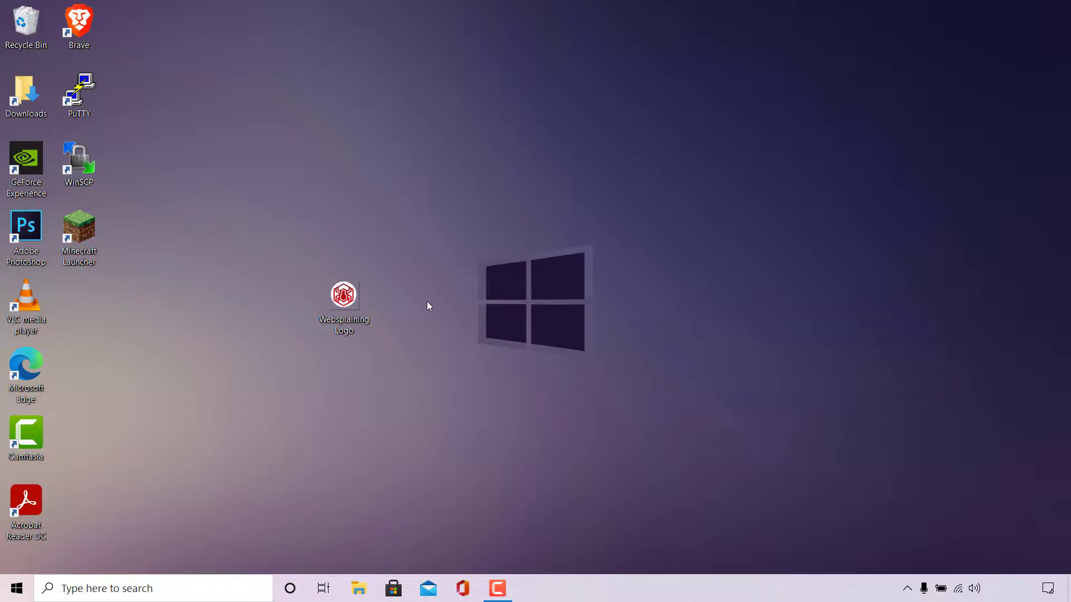
# Bring up the Properties dialog for the Websplaining Logo PNG on the desktop.
pyautogui.rightClick(343, 294)
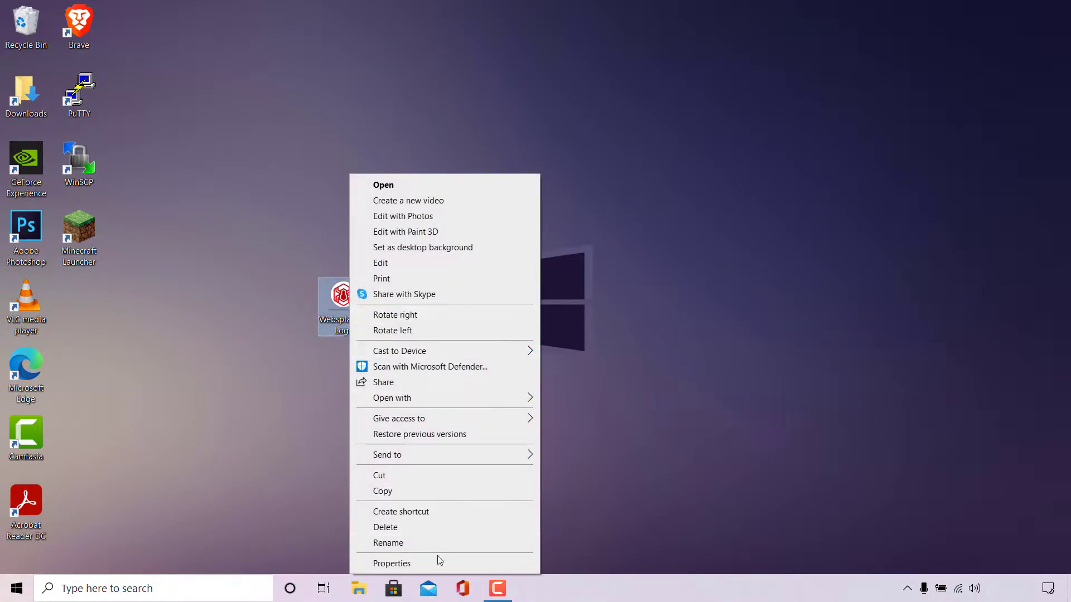
pyautogui.click(391, 562)
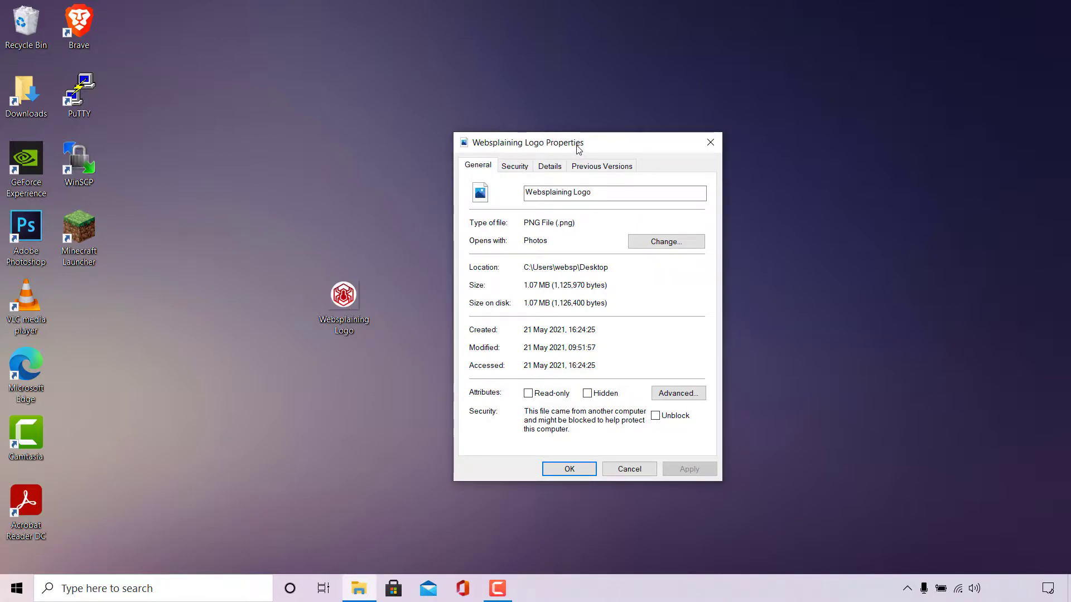
pyautogui.moveTo(494, 230)
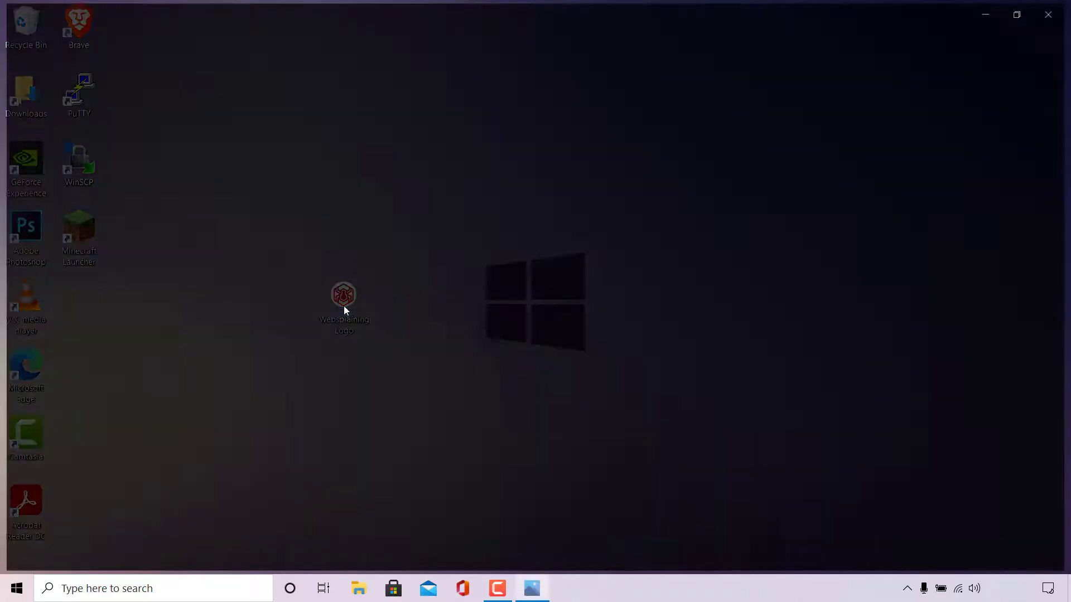
pyautogui.doubleClick(343, 294)
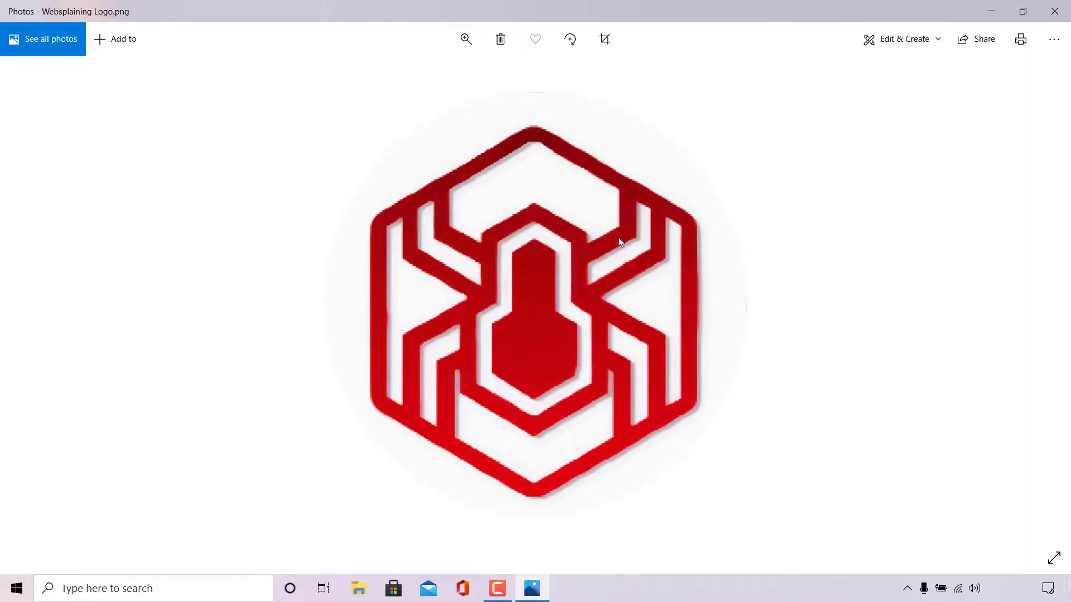
pyautogui.moveTo(820, 233)
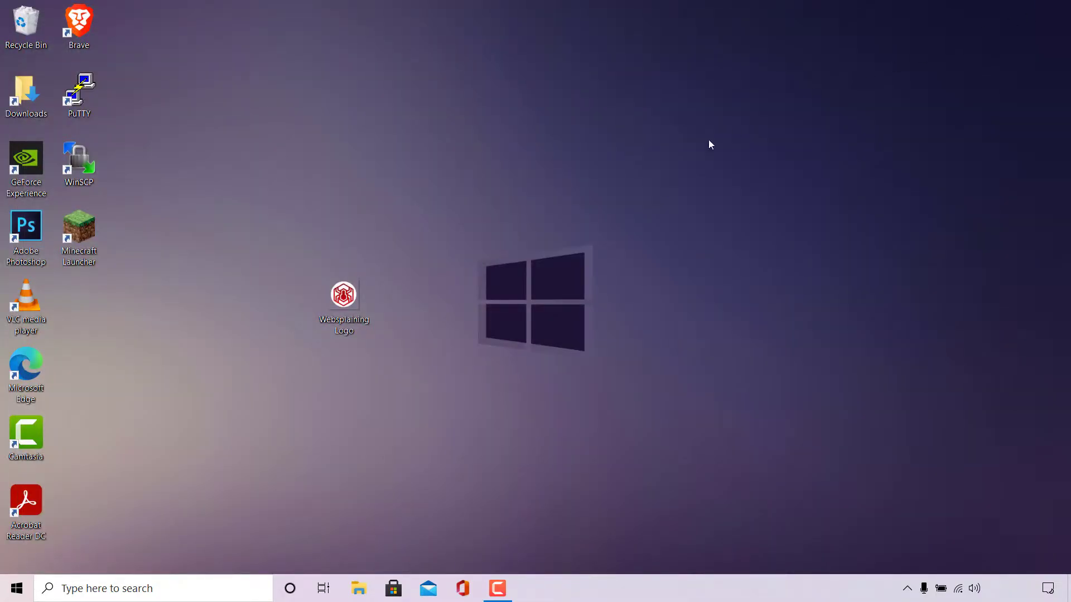
pyautogui.moveTo(437, 300)
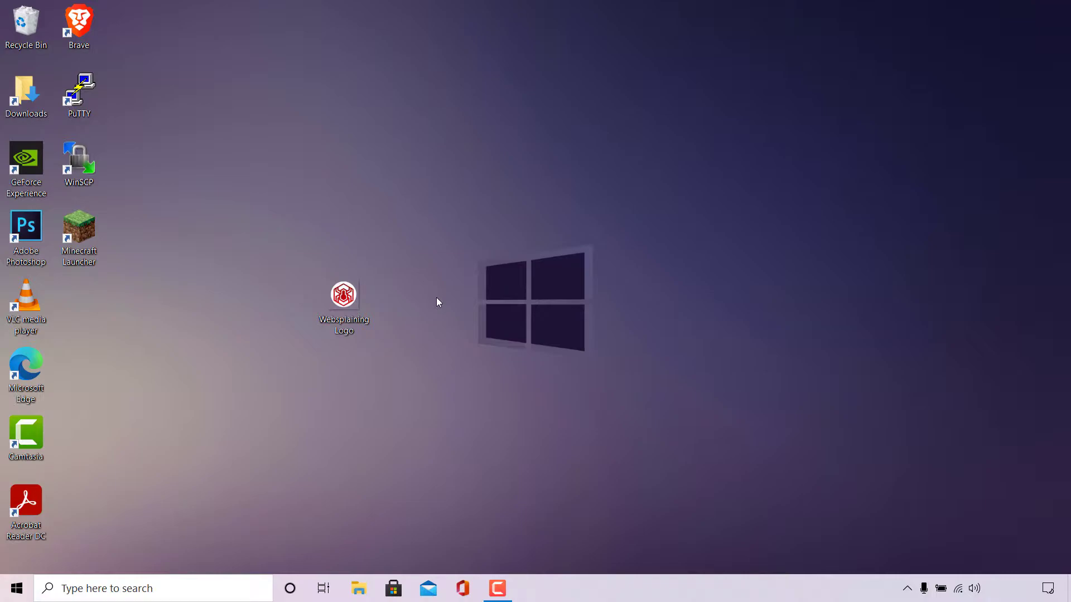
pyautogui.moveTo(93, 26)
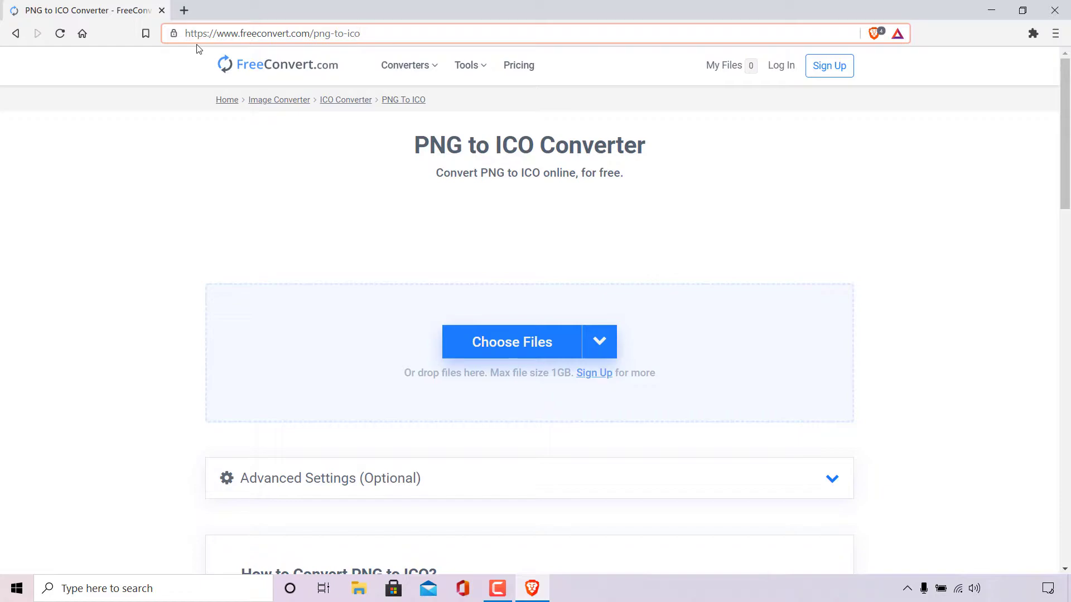
# Reveal the full freeconvert.com/png-to-ico address in the browser's address bar.
pyautogui.click(272, 33)
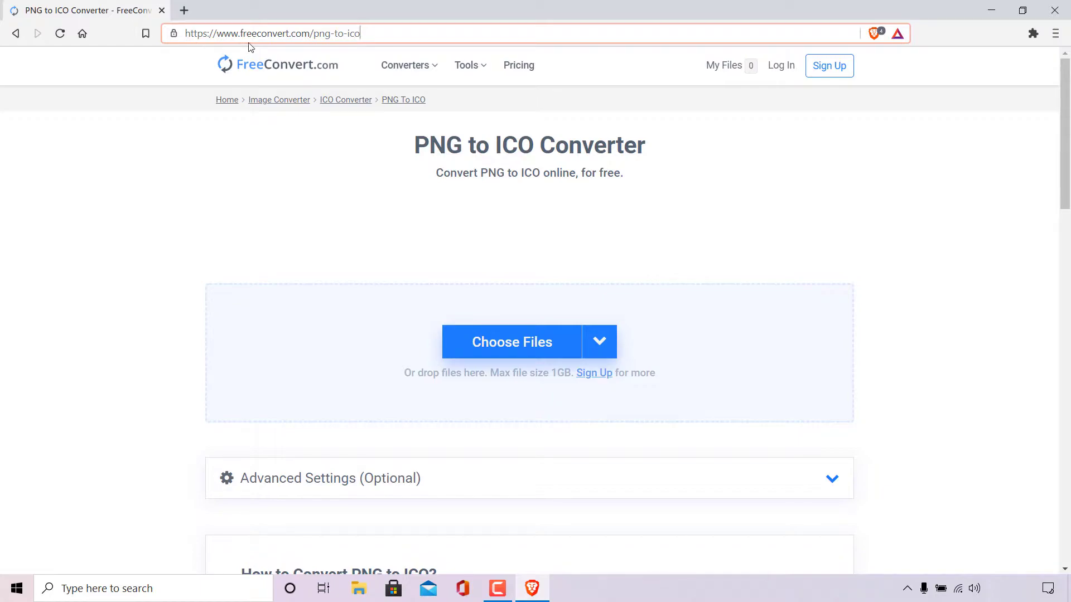
pyautogui.moveTo(358, 48)
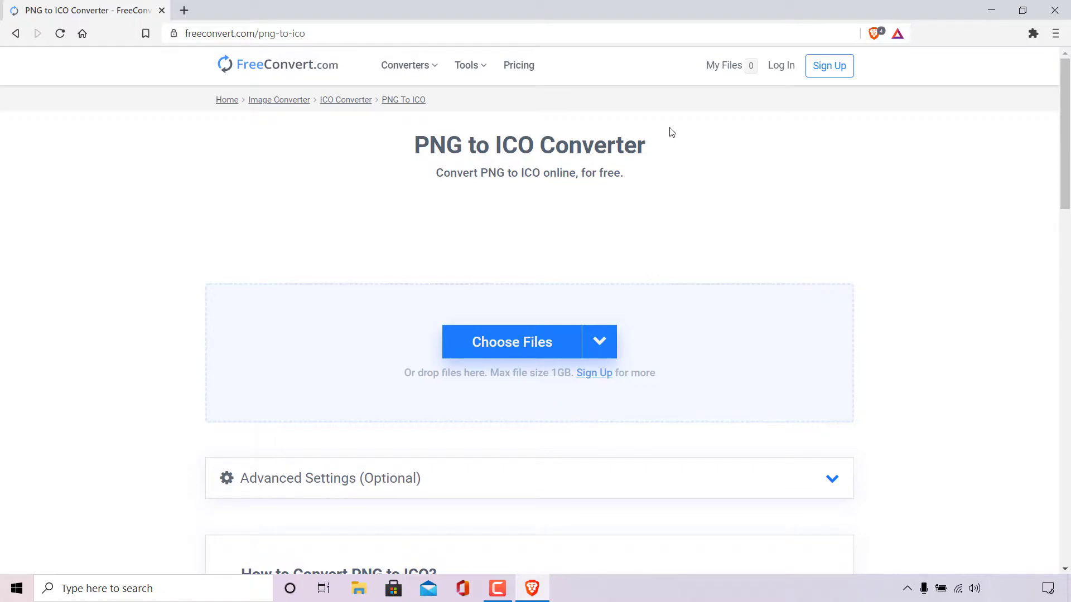
pyautogui.moveTo(499, 196)
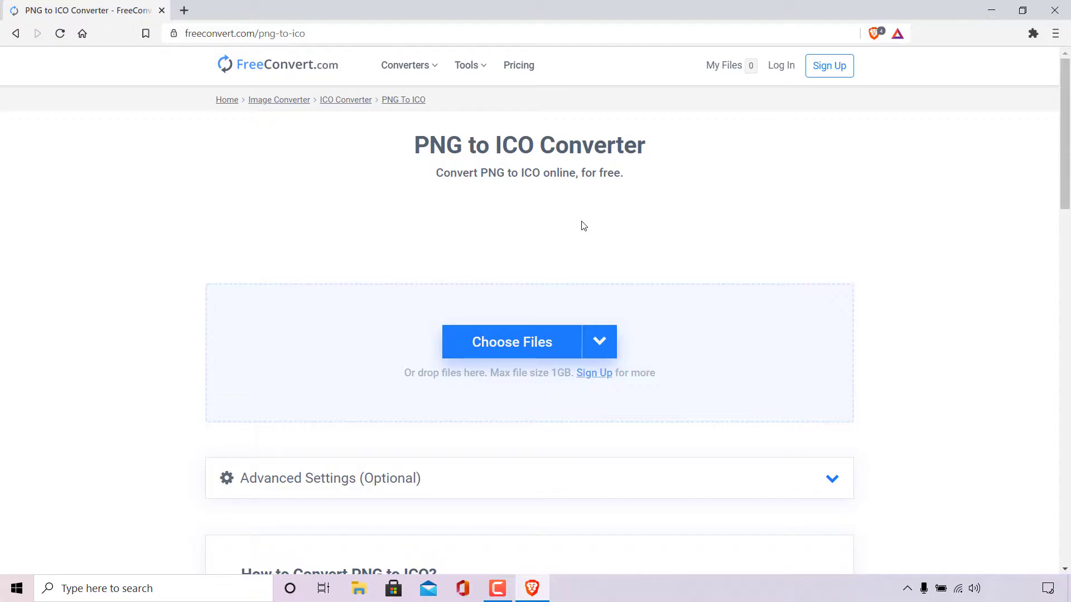
pyautogui.moveTo(492, 355)
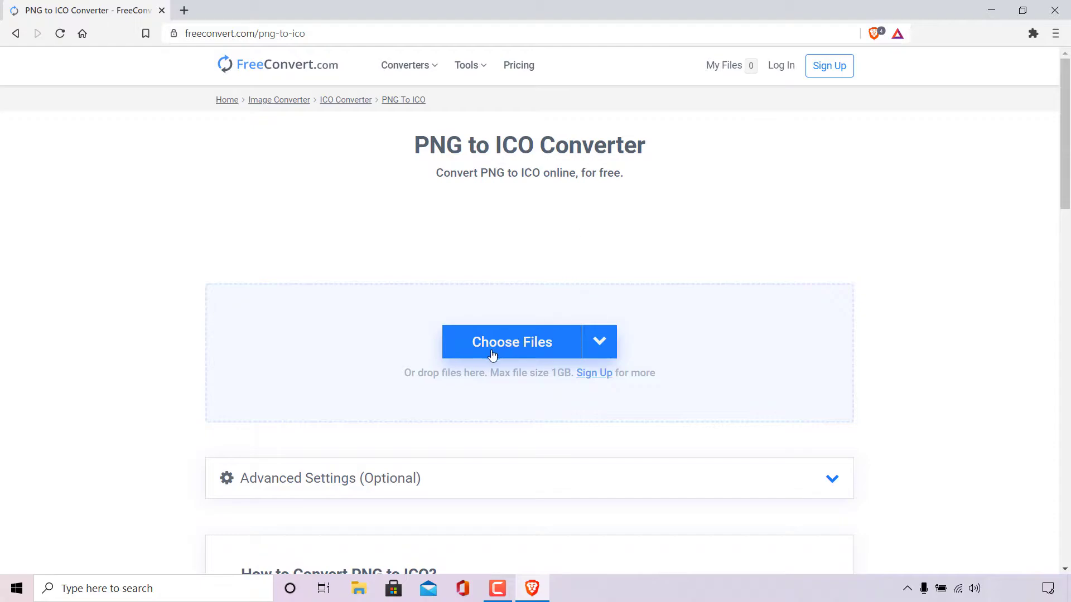
pyautogui.moveTo(556, 355)
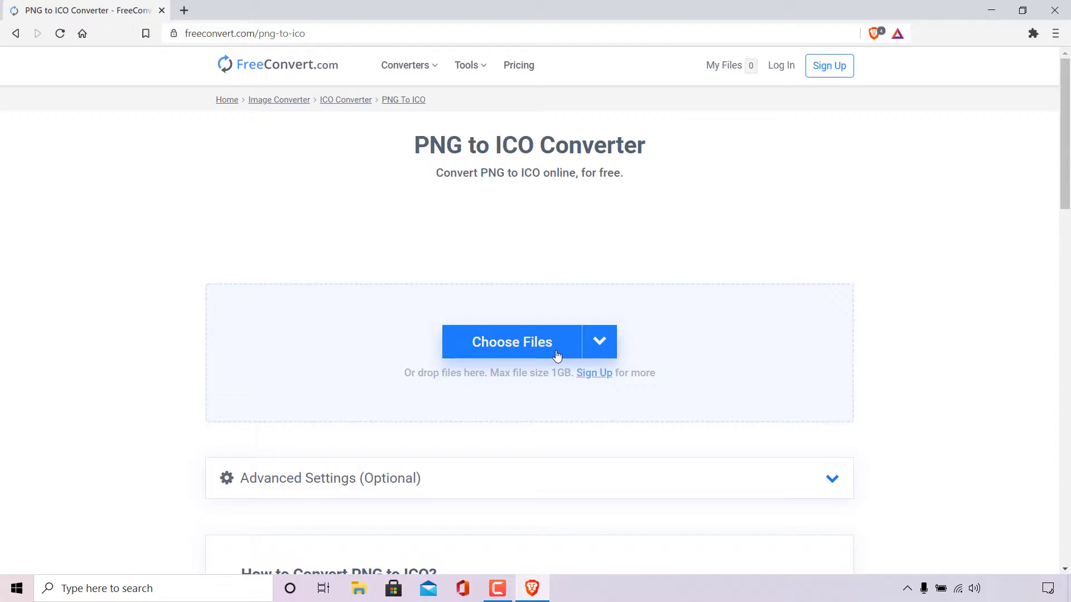
# Upload Websplaining Logo.png from the Desktop folder as the file to convert.
pyautogui.click(512, 342)
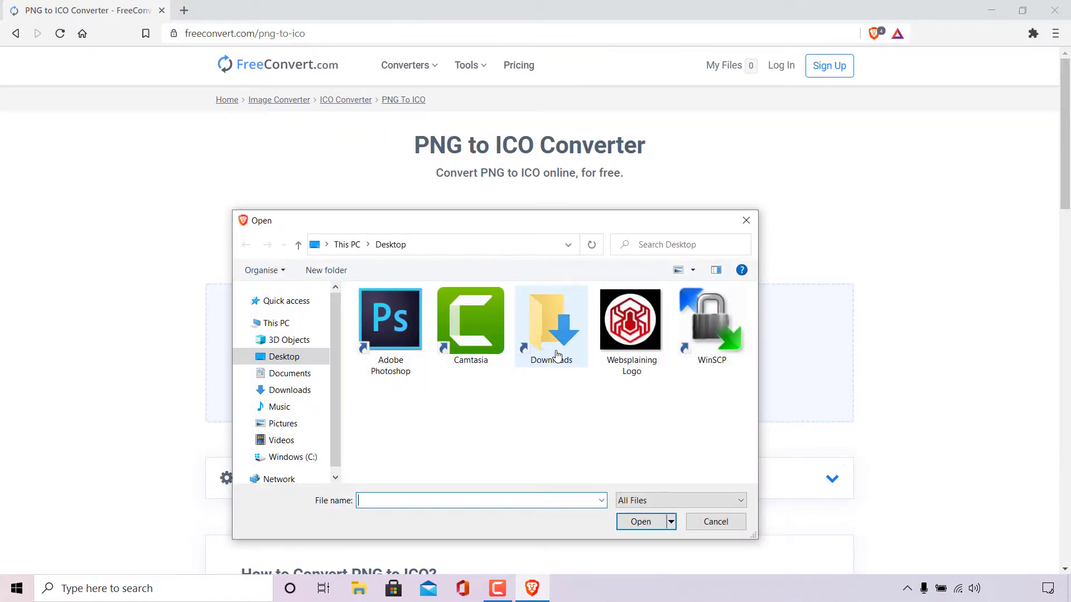
pyautogui.moveTo(441, 422)
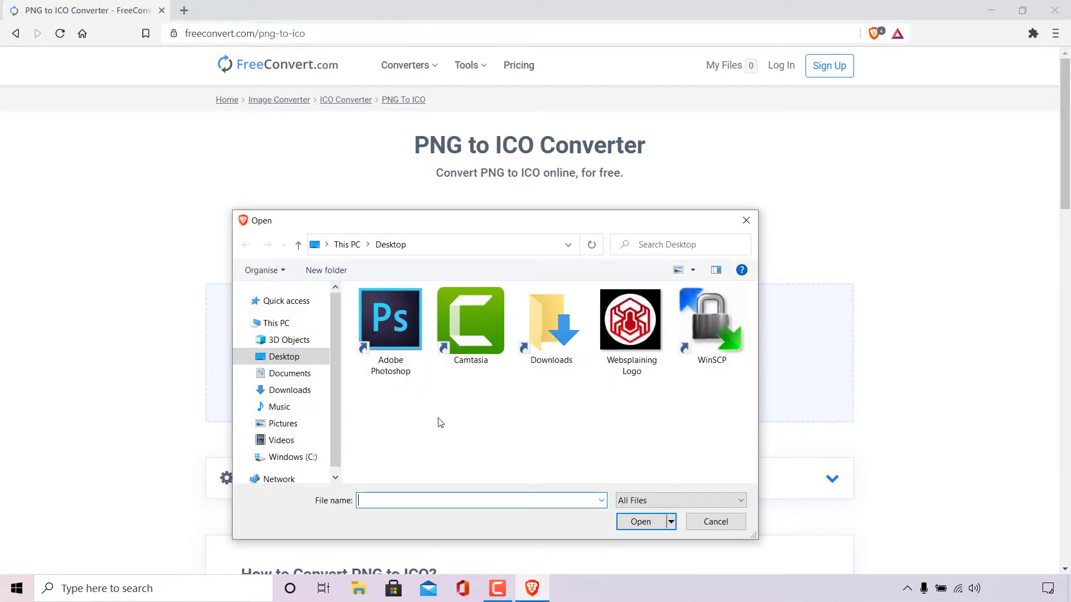
pyautogui.moveTo(440, 421)
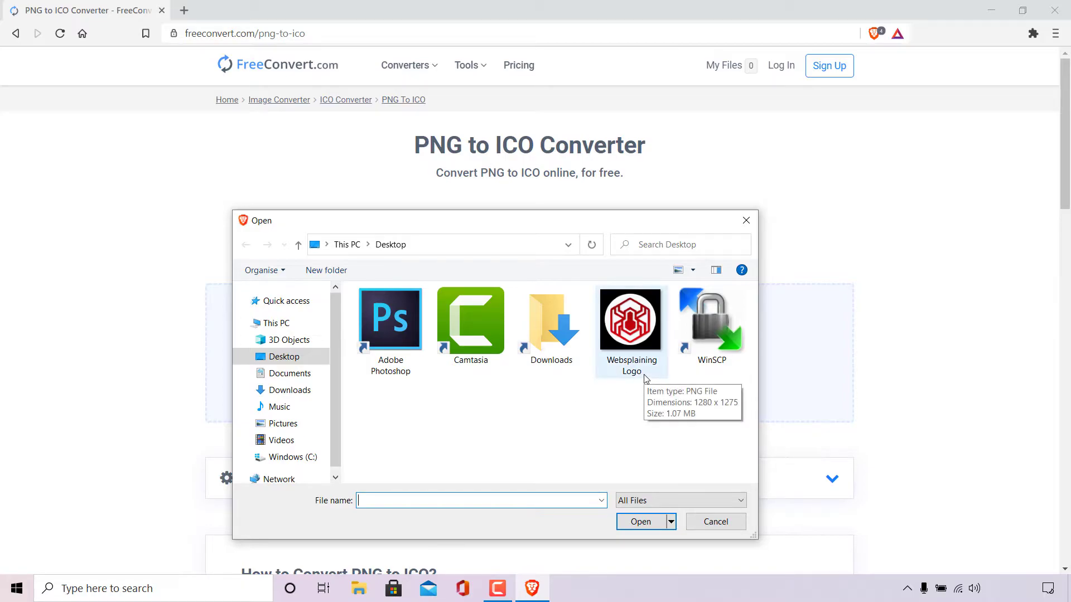
pyautogui.click(630, 318)
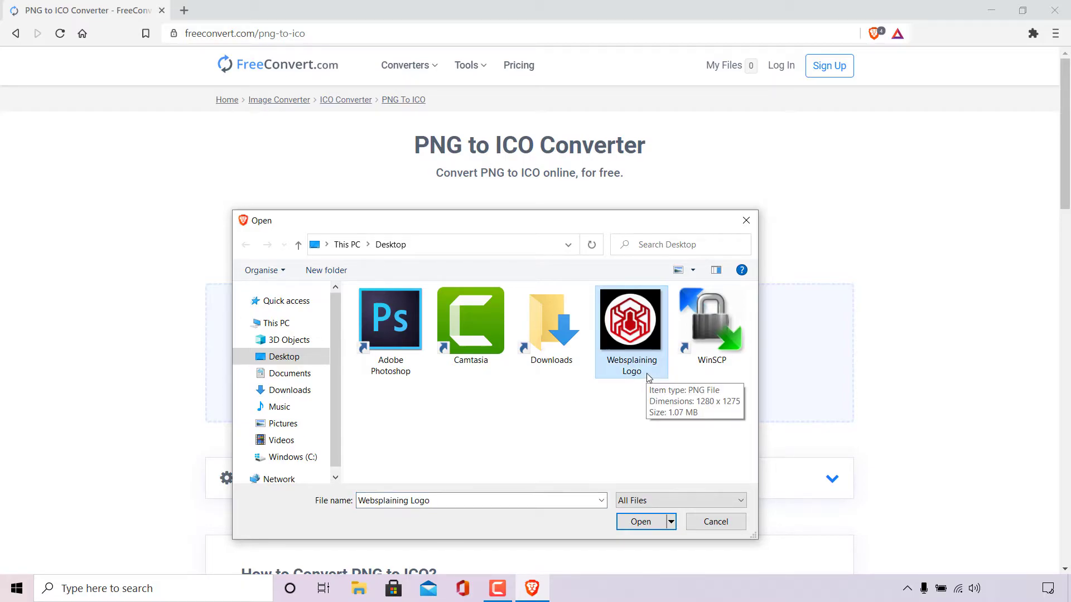
pyautogui.click(640, 522)
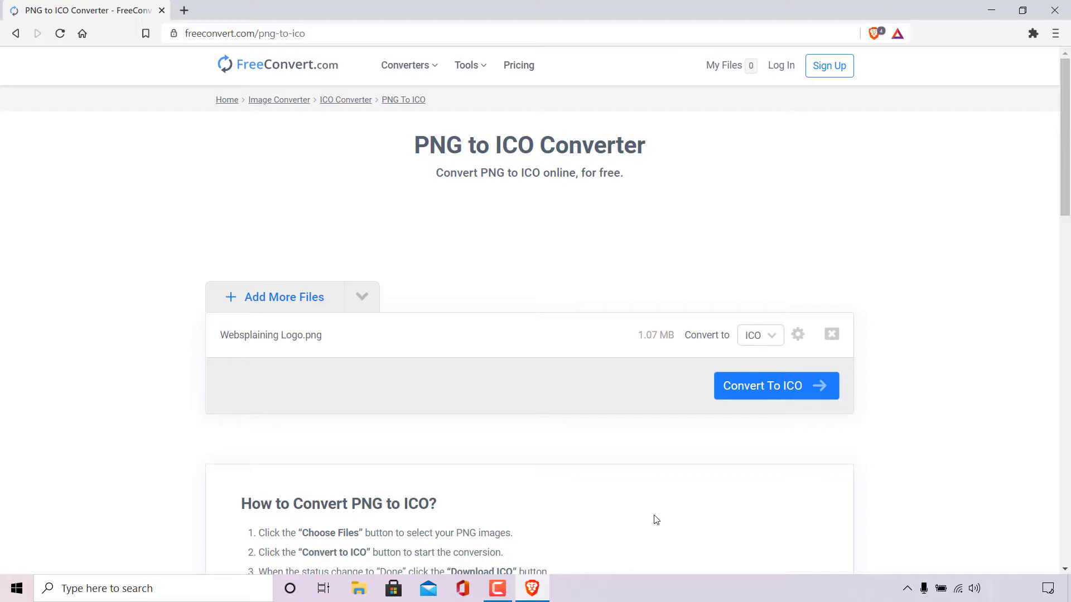
pyautogui.moveTo(227, 365)
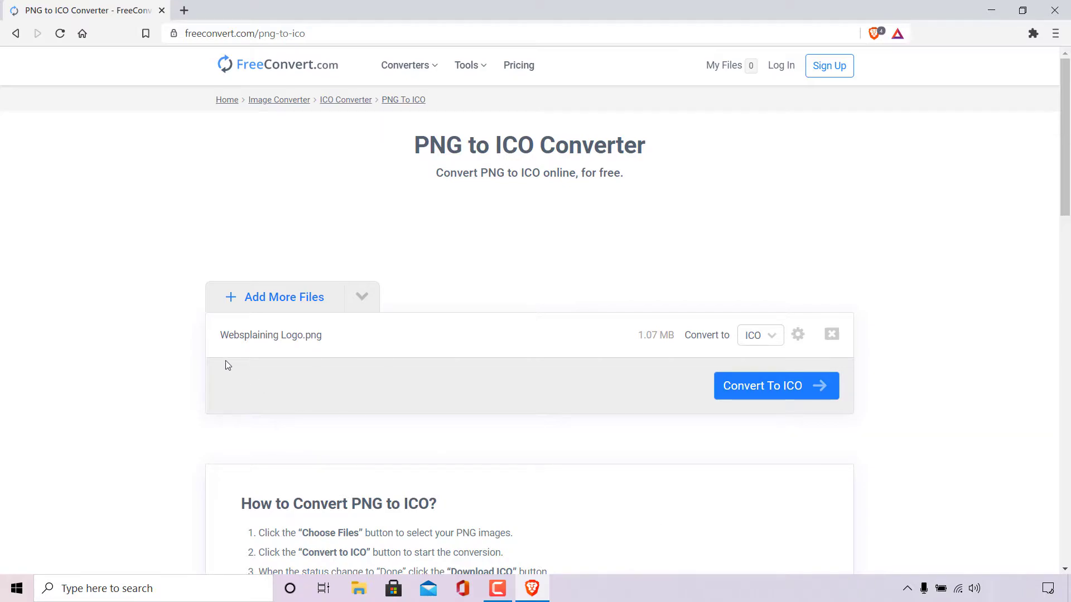
pyautogui.moveTo(284, 357)
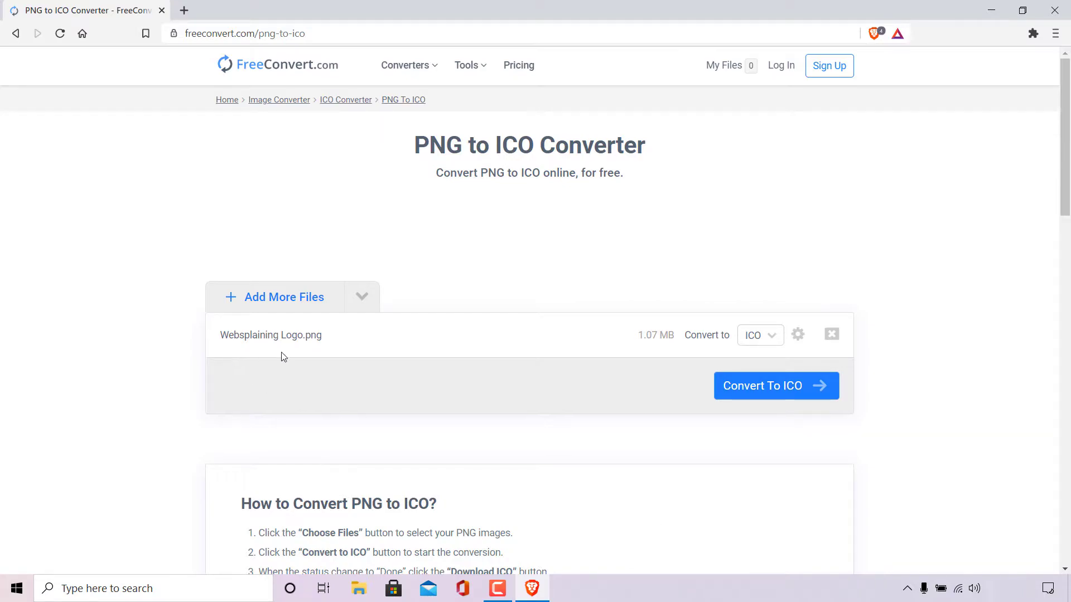
pyautogui.moveTo(646, 347)
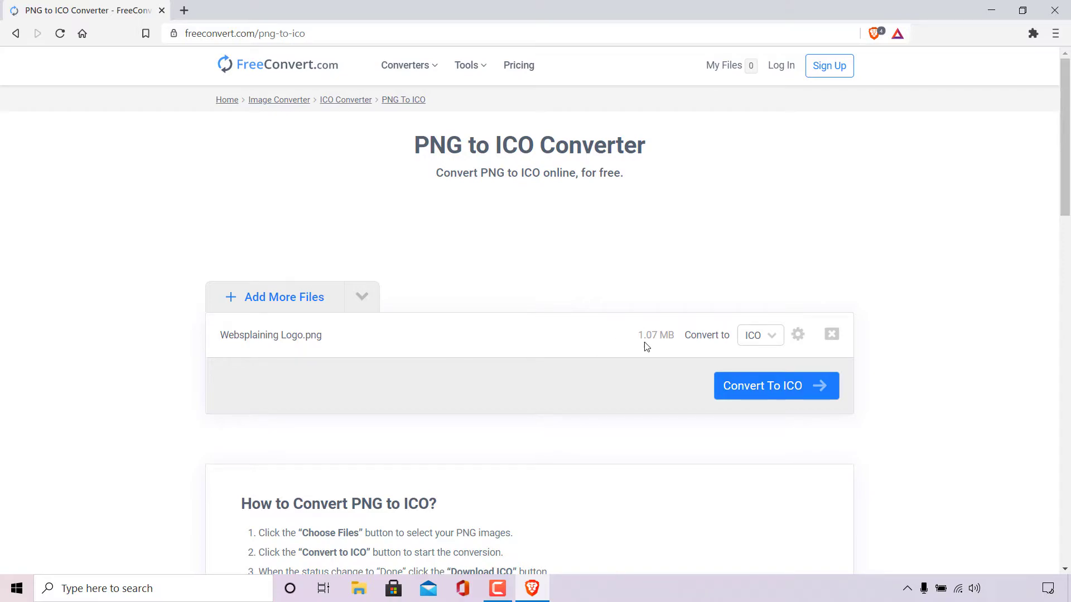
pyautogui.moveTo(708, 349)
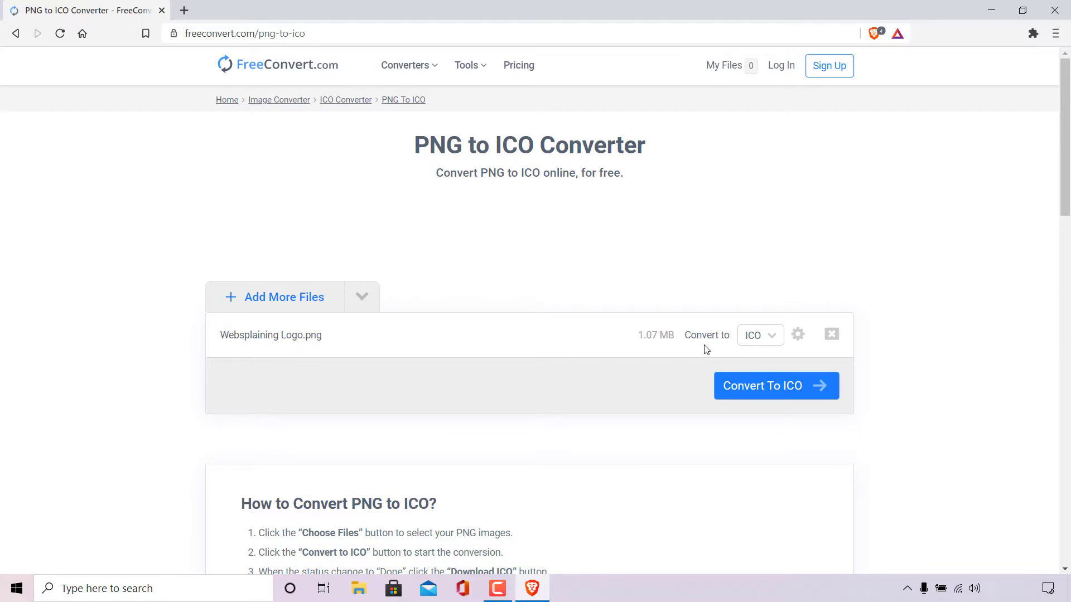
pyautogui.moveTo(772, 352)
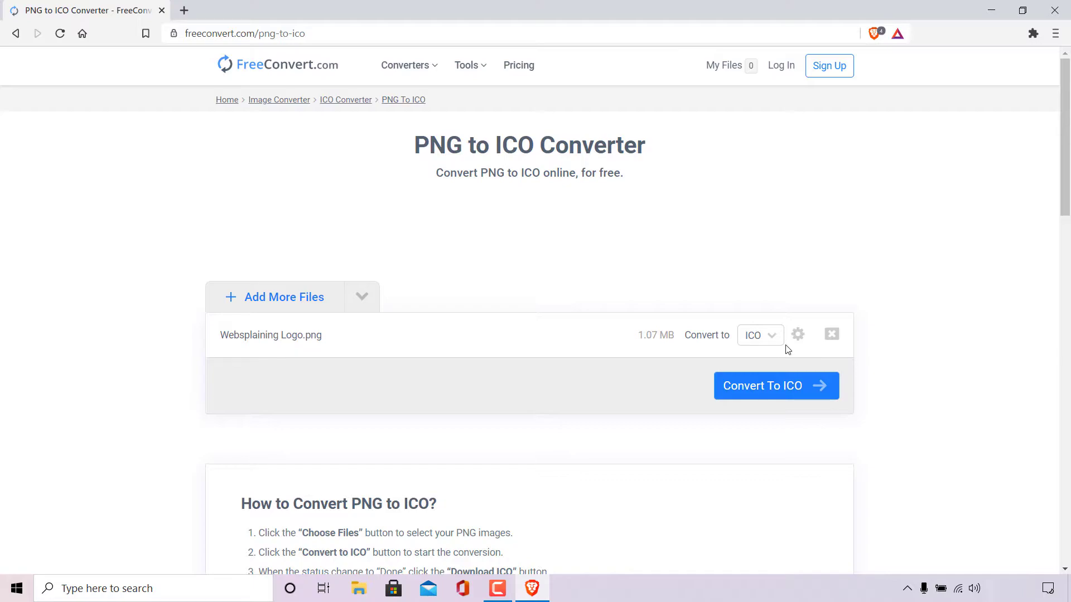
pyautogui.moveTo(798, 335)
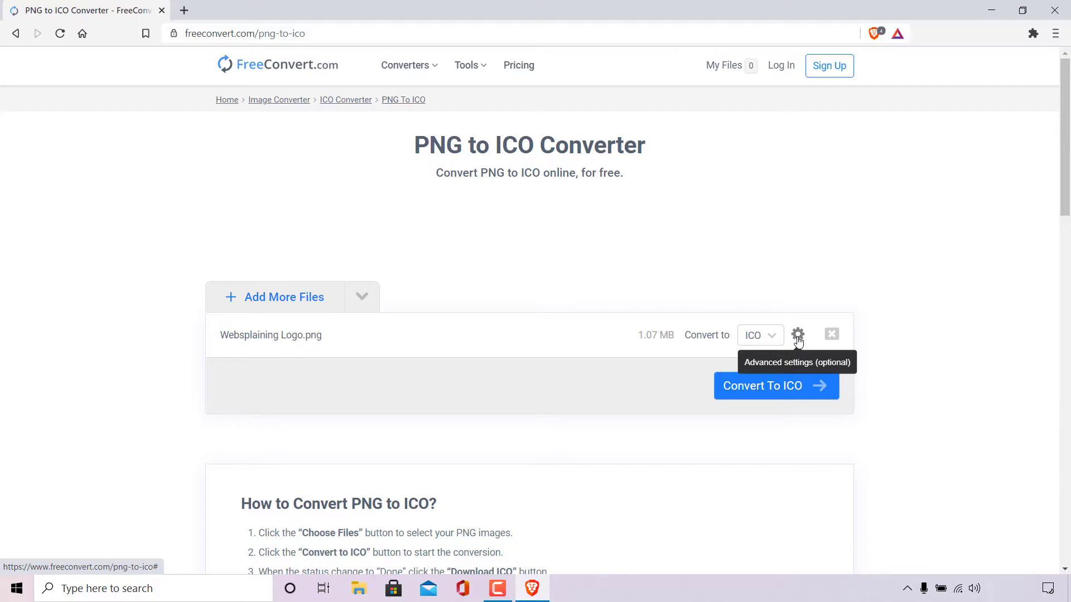
# In Advanced Options, choose 'ICO for windows 7 or 8 or 10 or Vista or XP' as Format and Size.
pyautogui.click(797, 334)
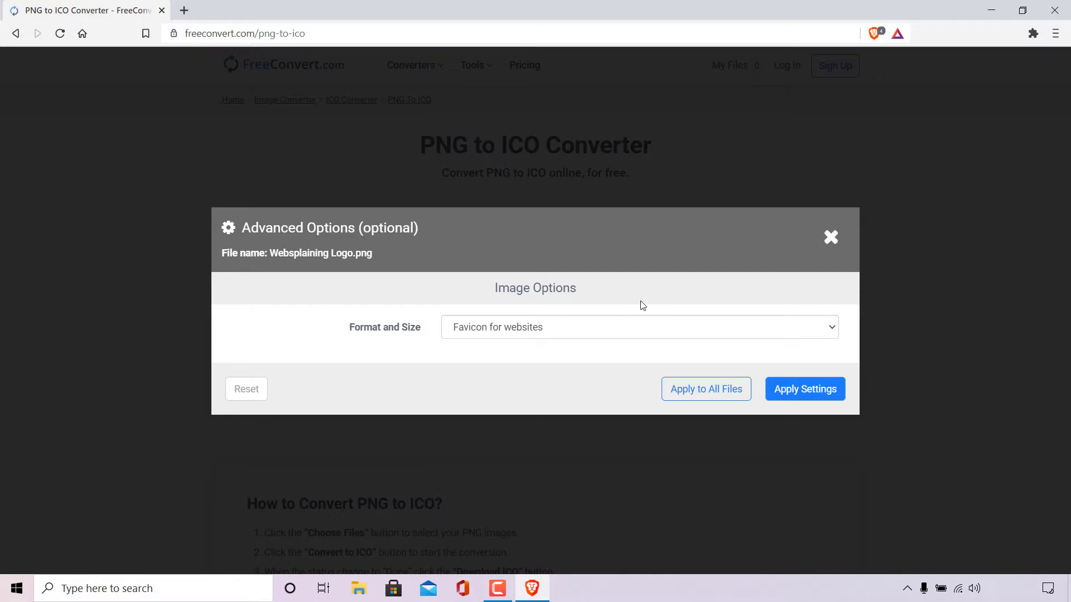
pyautogui.moveTo(400, 364)
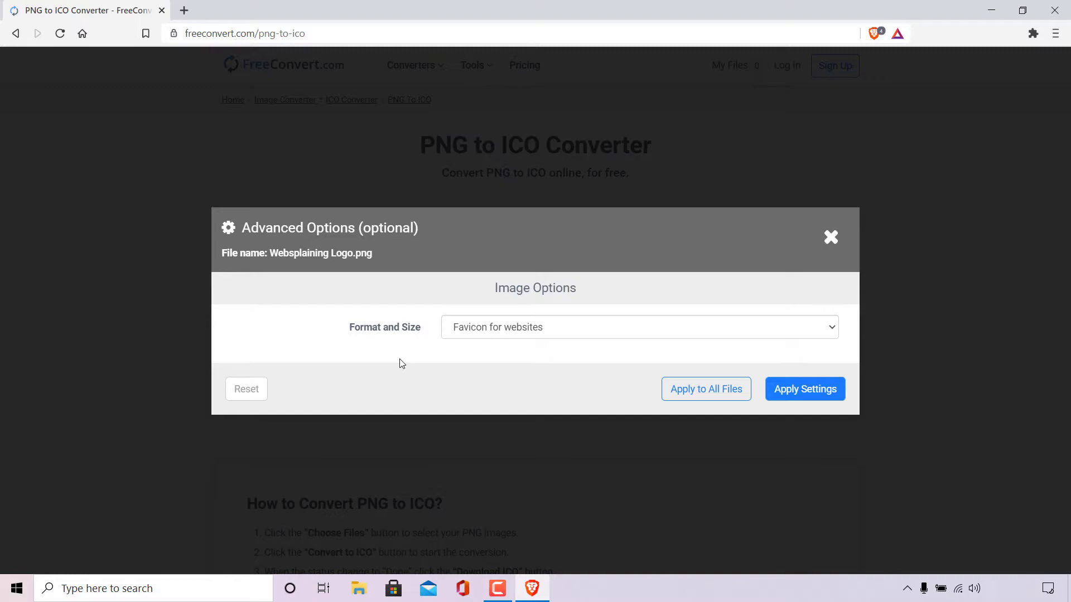
pyautogui.moveTo(591, 361)
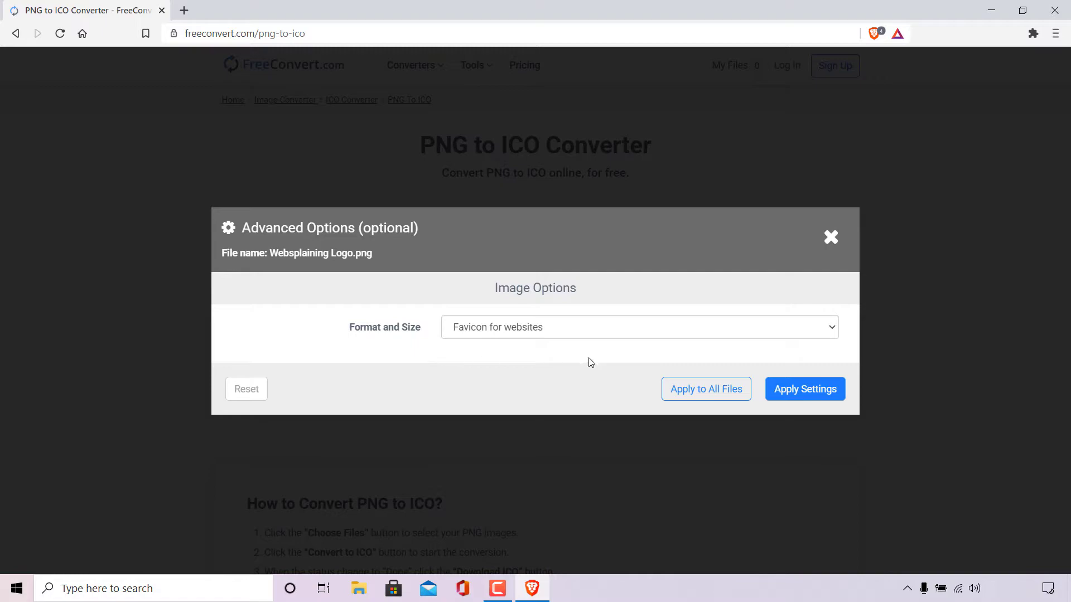
pyautogui.click(638, 327)
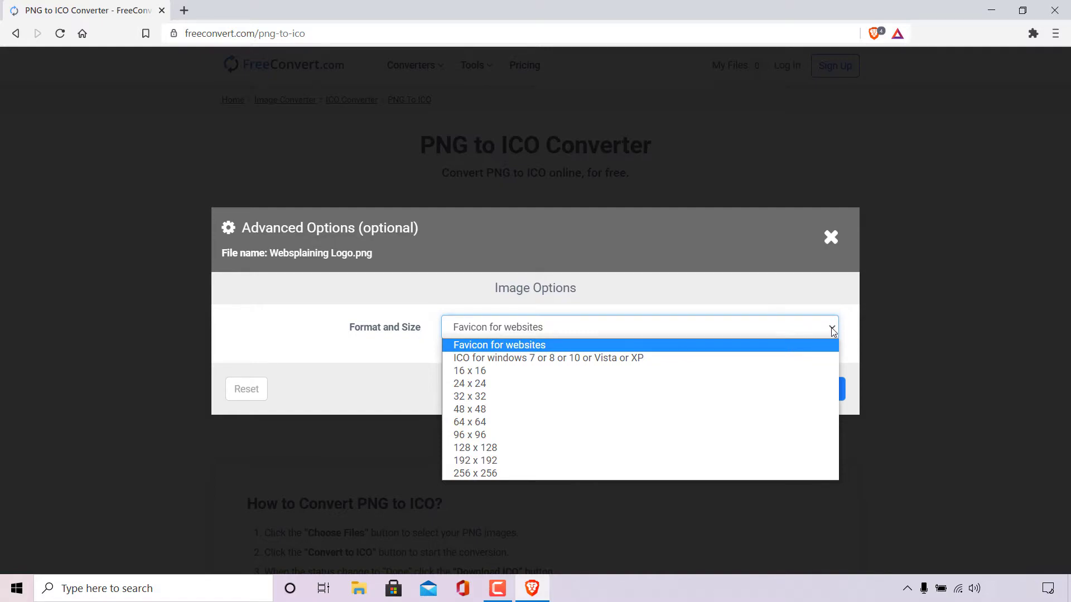
pyautogui.moveTo(755, 358)
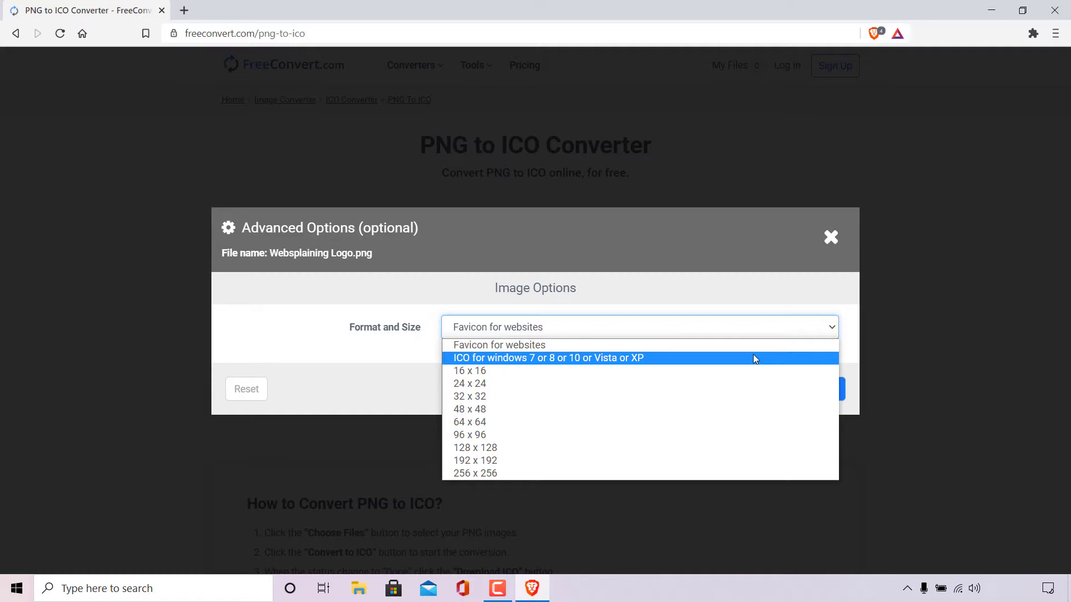
pyautogui.moveTo(703, 379)
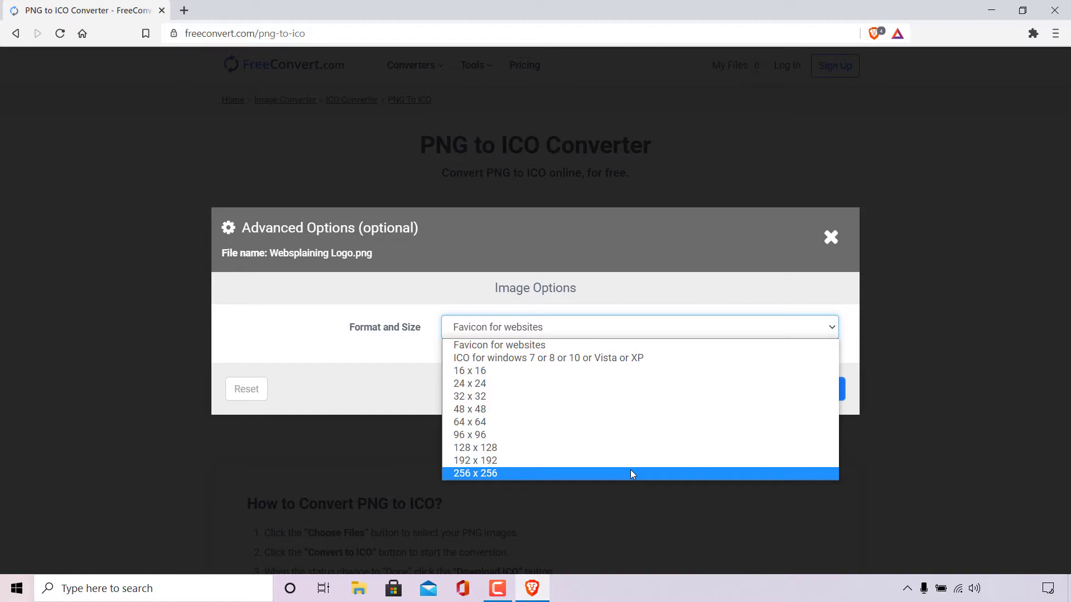
pyautogui.moveTo(604, 358)
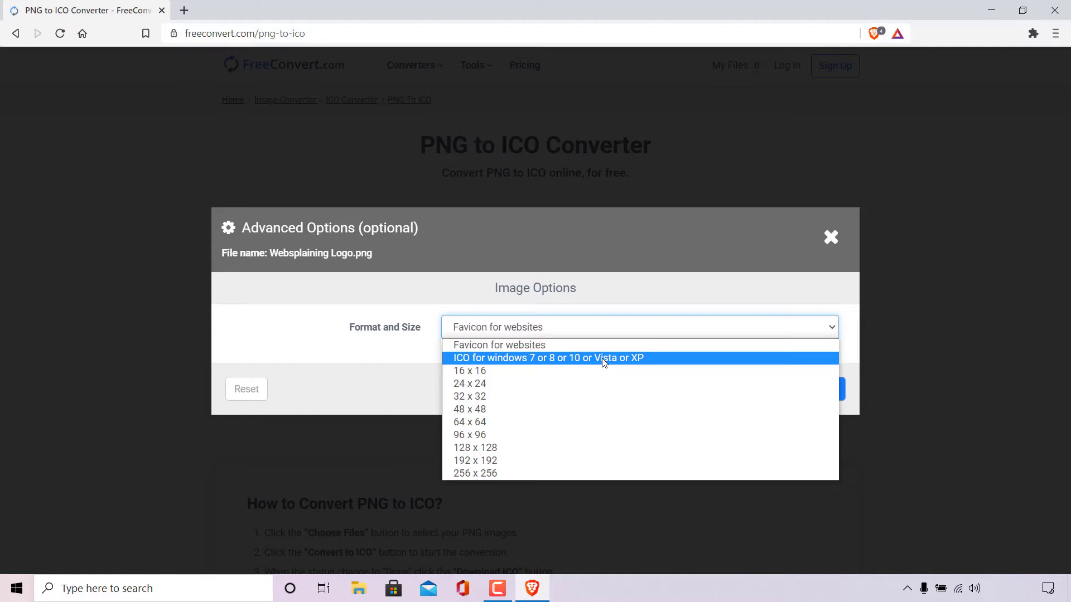
pyautogui.click(547, 358)
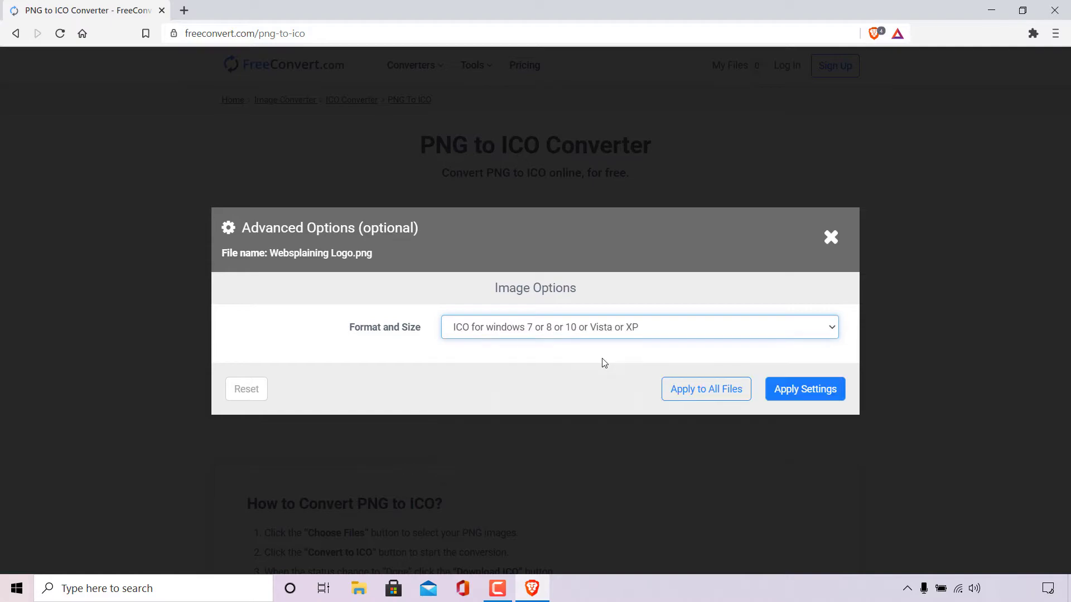
pyautogui.moveTo(705, 389)
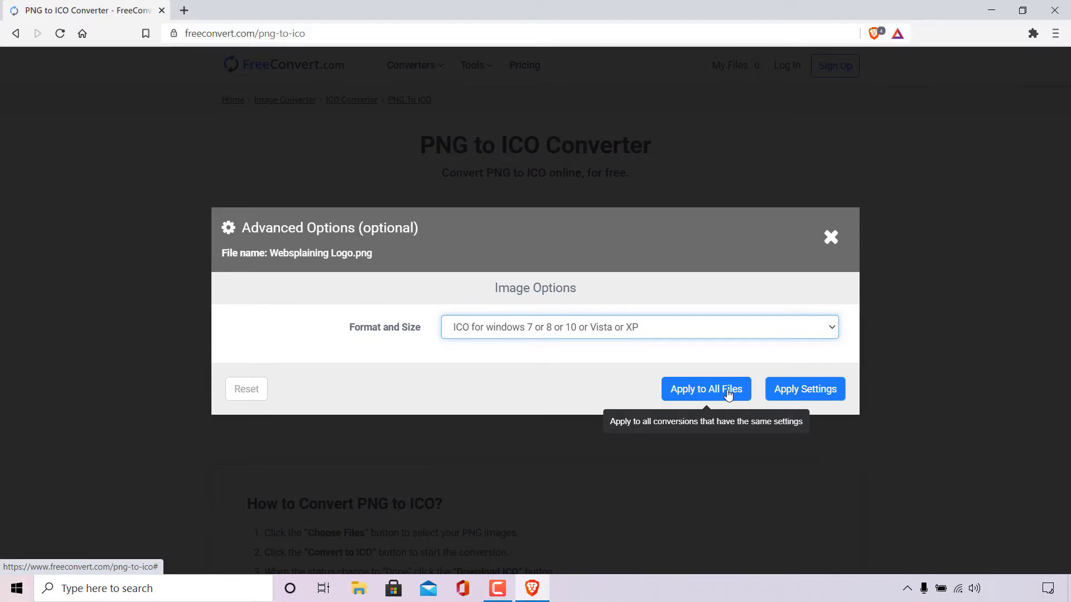
pyautogui.moveTo(804, 389)
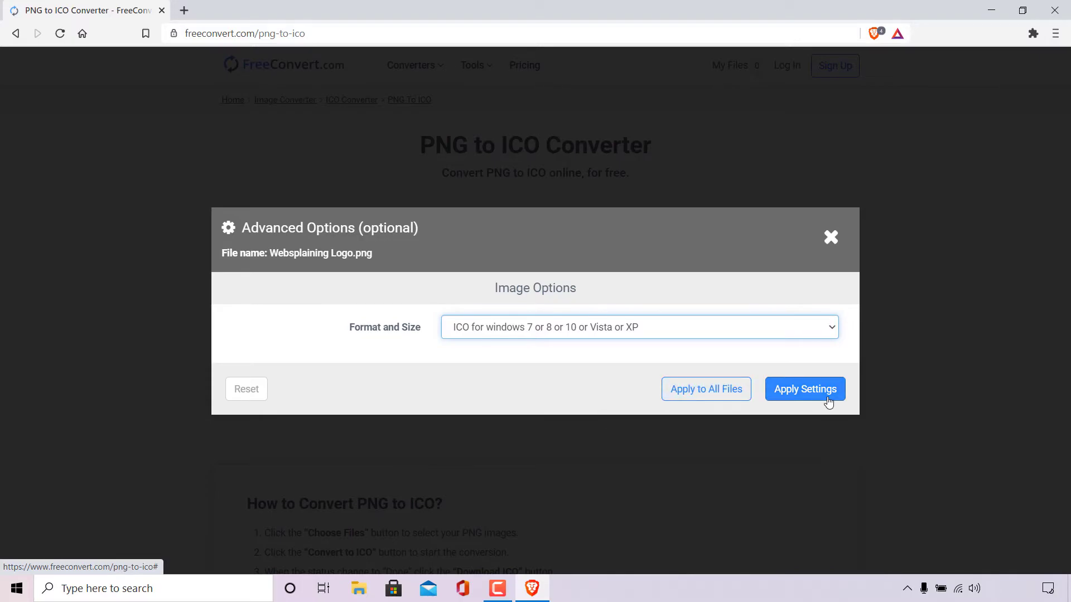
# Apply the format settings and convert Websplaining Logo.png to ICO until it shows Done.
pyautogui.click(804, 389)
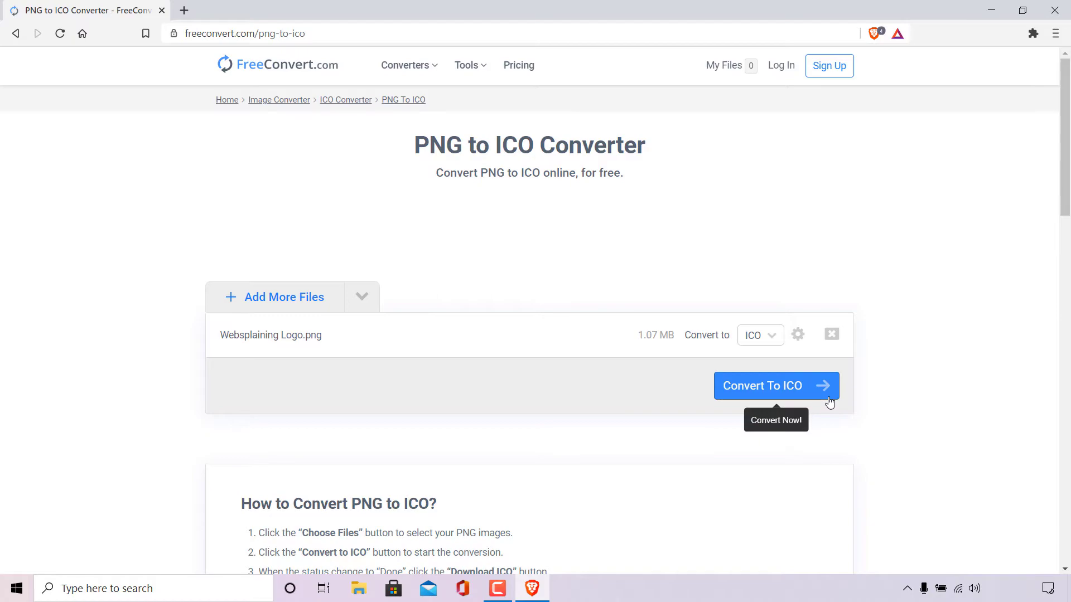
pyautogui.moveTo(811, 403)
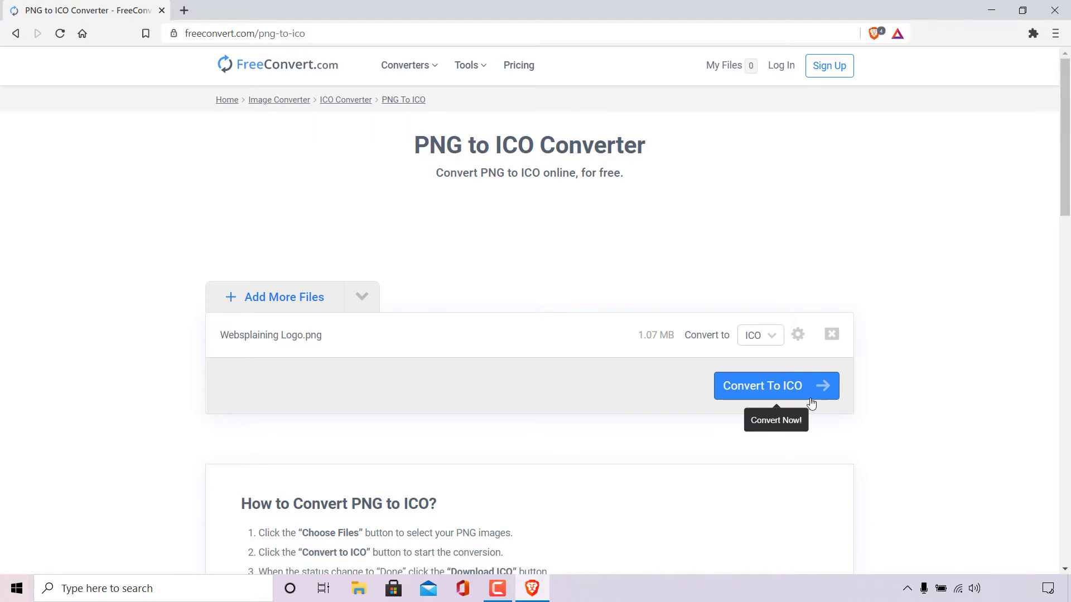
pyautogui.click(775, 386)
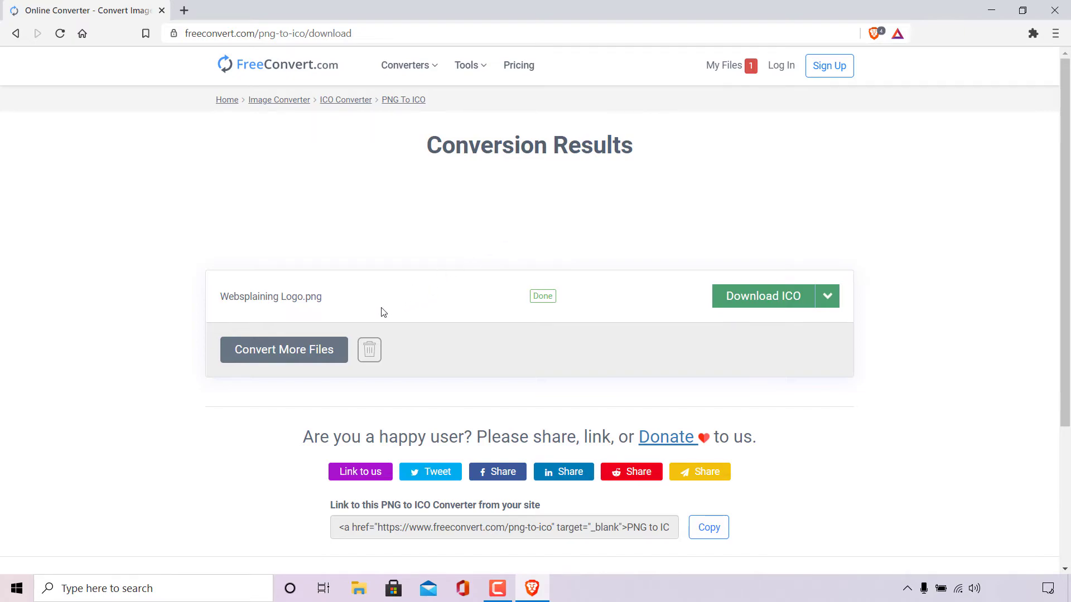
pyautogui.moveTo(568, 325)
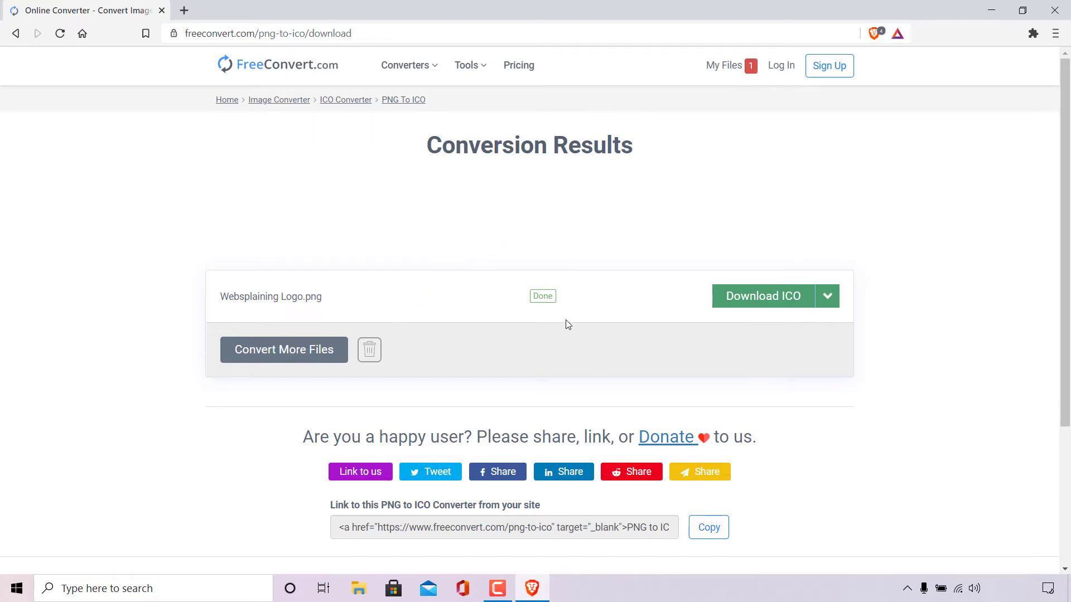
pyautogui.moveTo(768, 327)
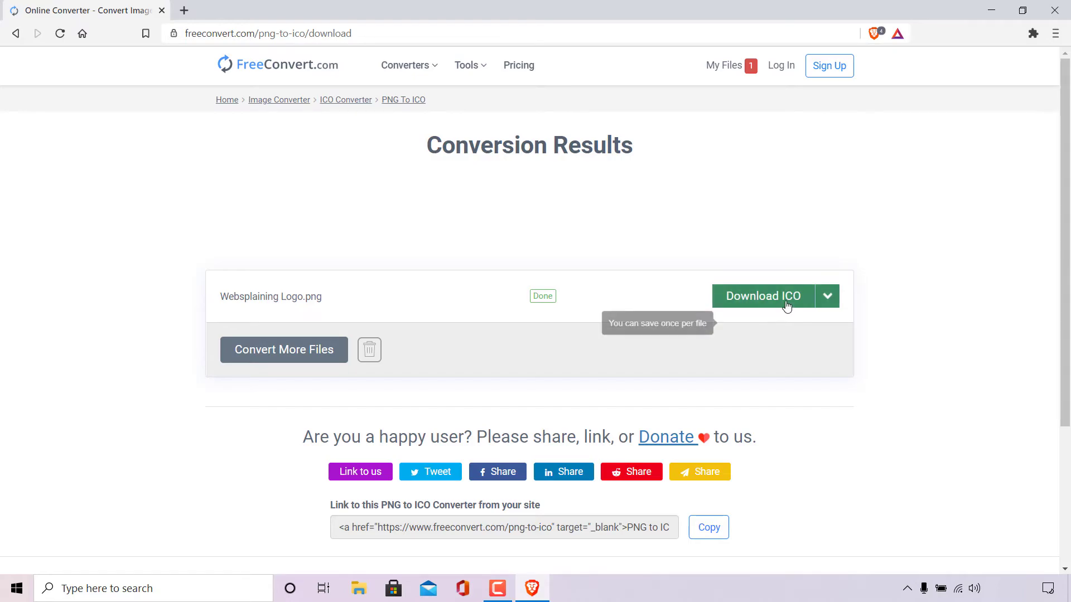
# Download the ICO to the desktop as 'Websplaining Logo modified'.
pyautogui.click(762, 296)
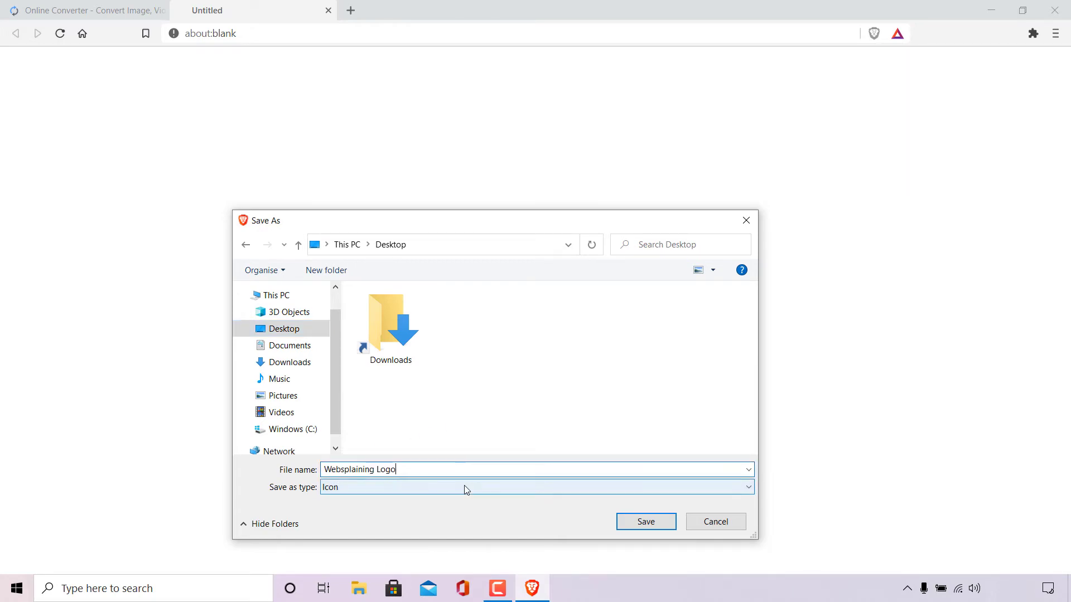
pyautogui.write('modified')
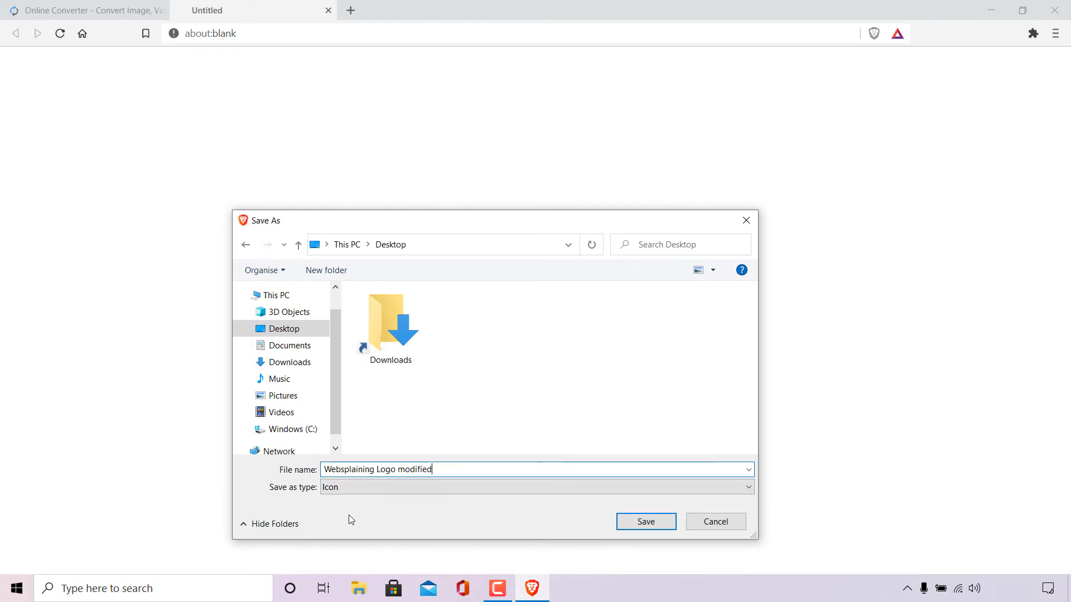
pyautogui.click(644, 522)
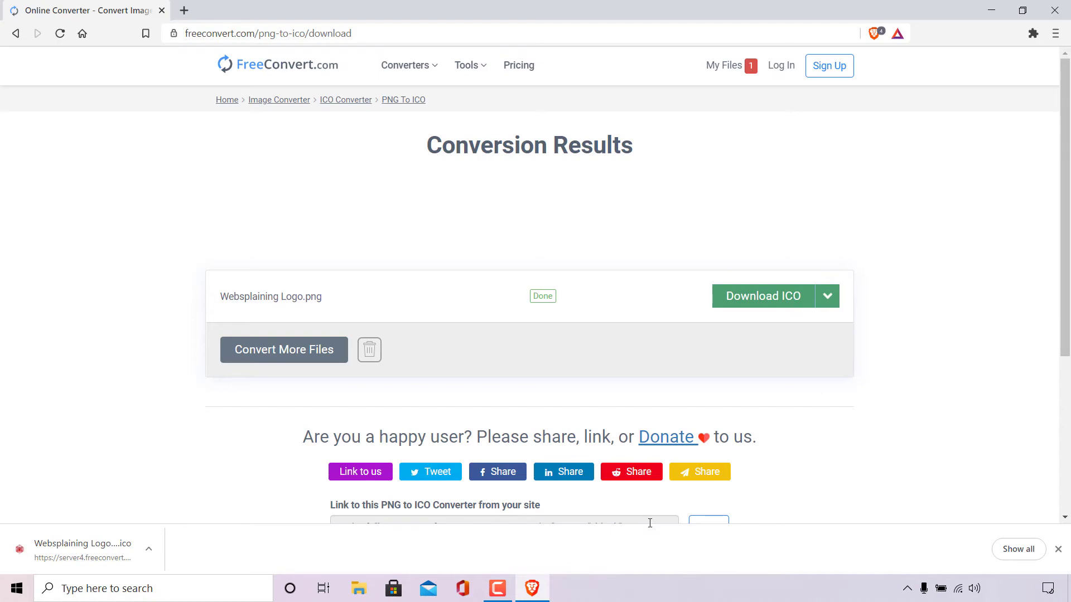
pyautogui.moveTo(1058, 10)
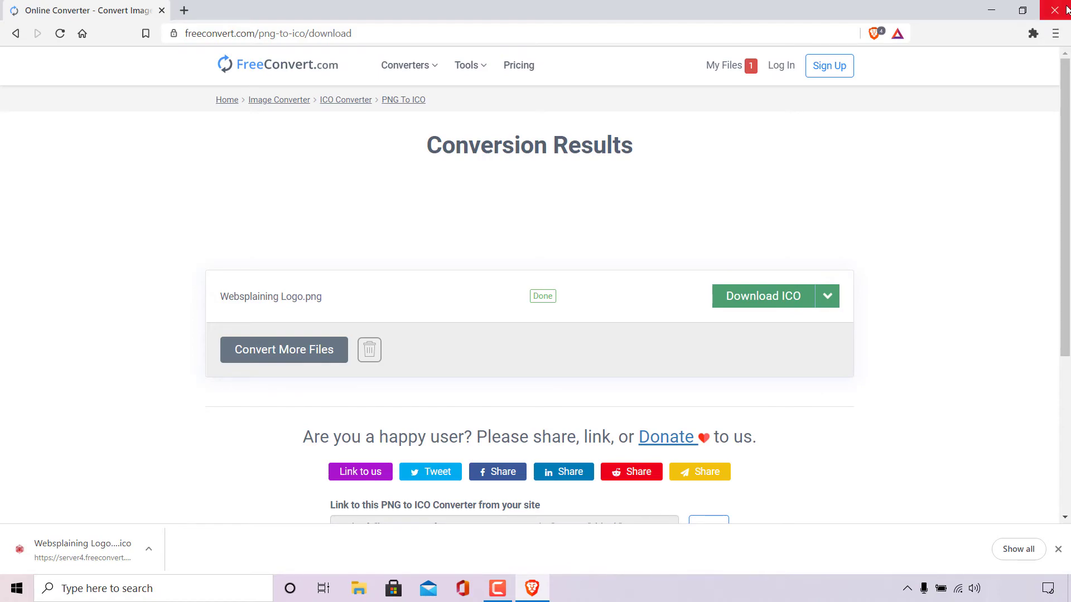
# Close Brave and view Websplaining Logo modified.ico from the desktop in Photos.
pyautogui.click(1061, 10)
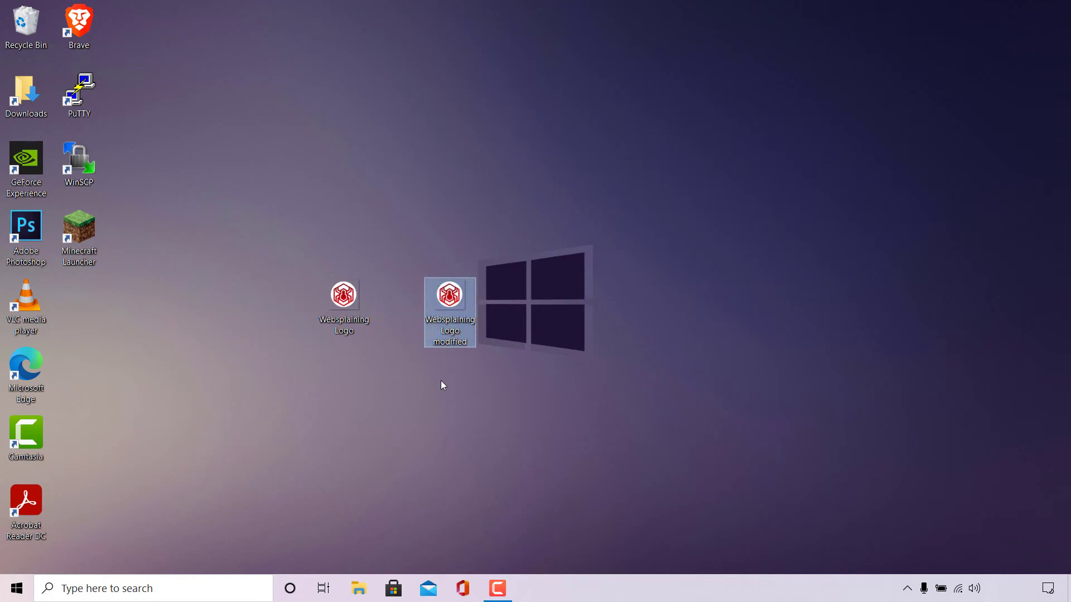
pyautogui.moveTo(443, 385)
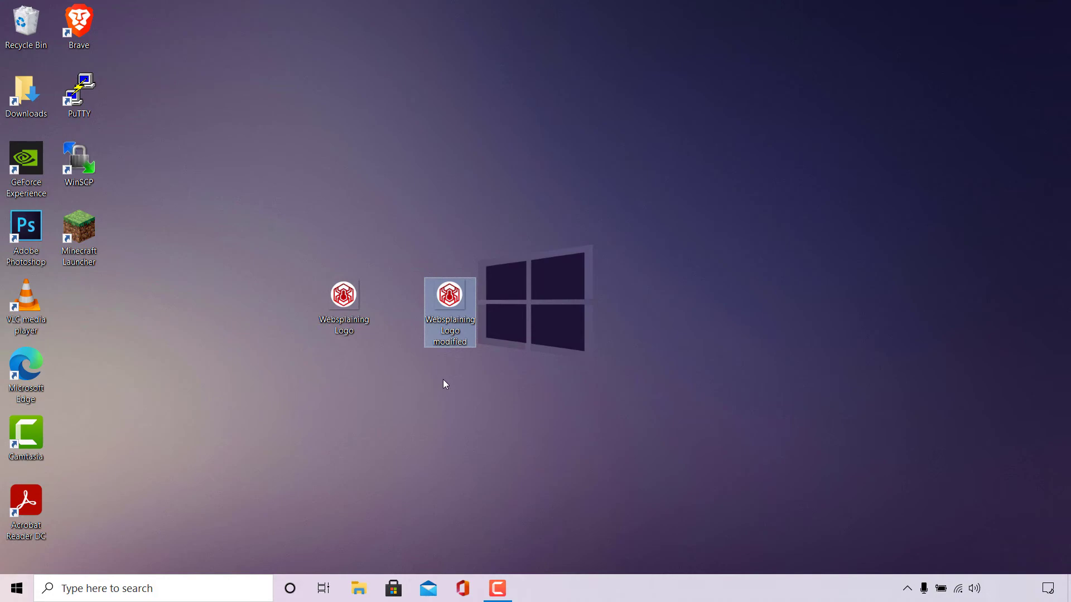
pyautogui.moveTo(449, 339)
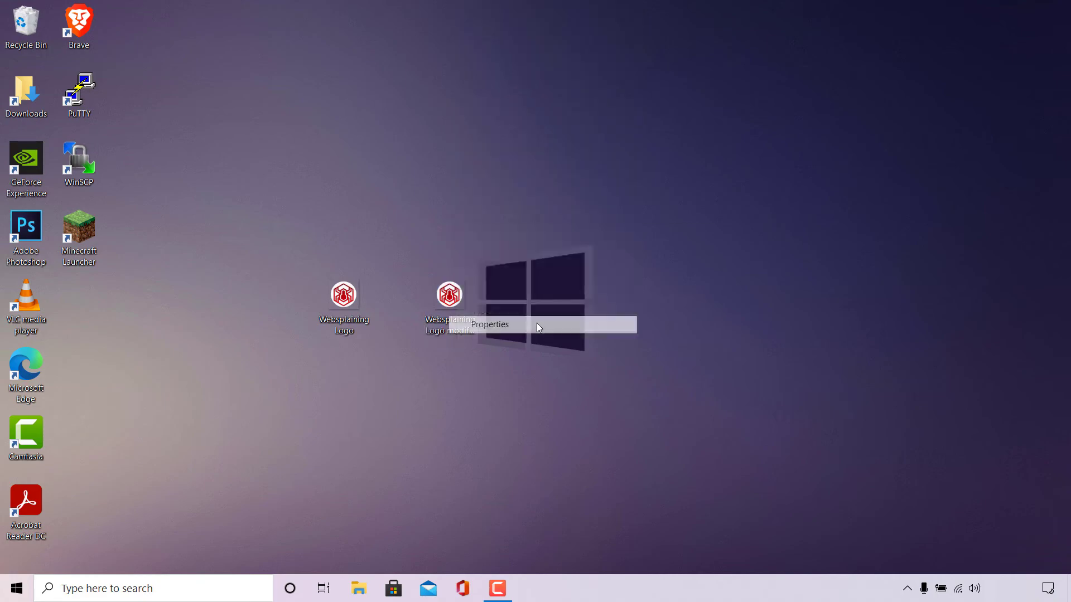
pyautogui.click(489, 325)
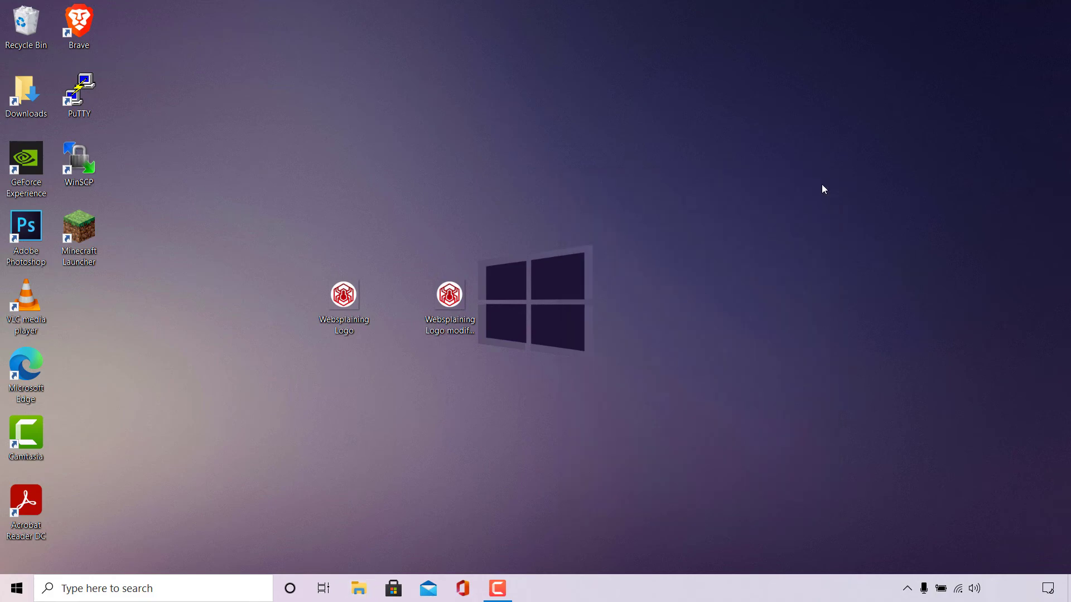
pyautogui.moveTo(505, 287)
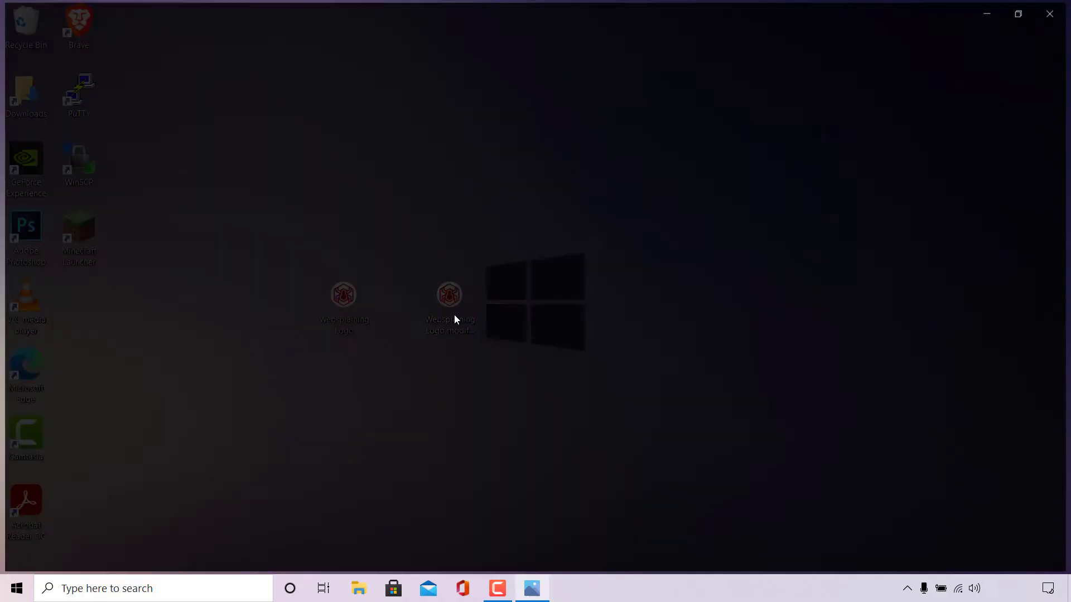
pyautogui.doubleClick(449, 300)
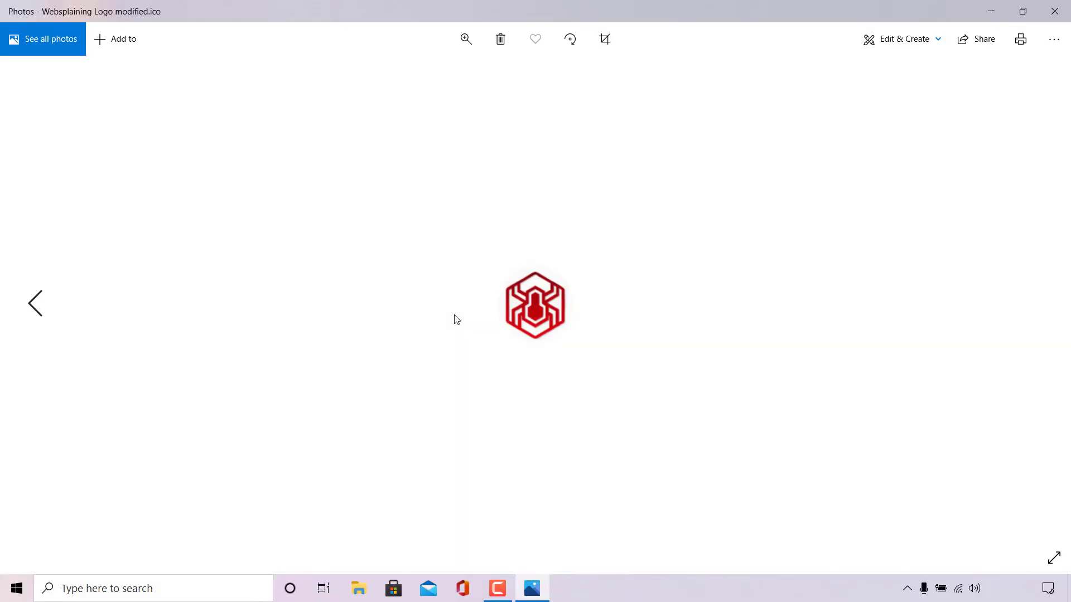